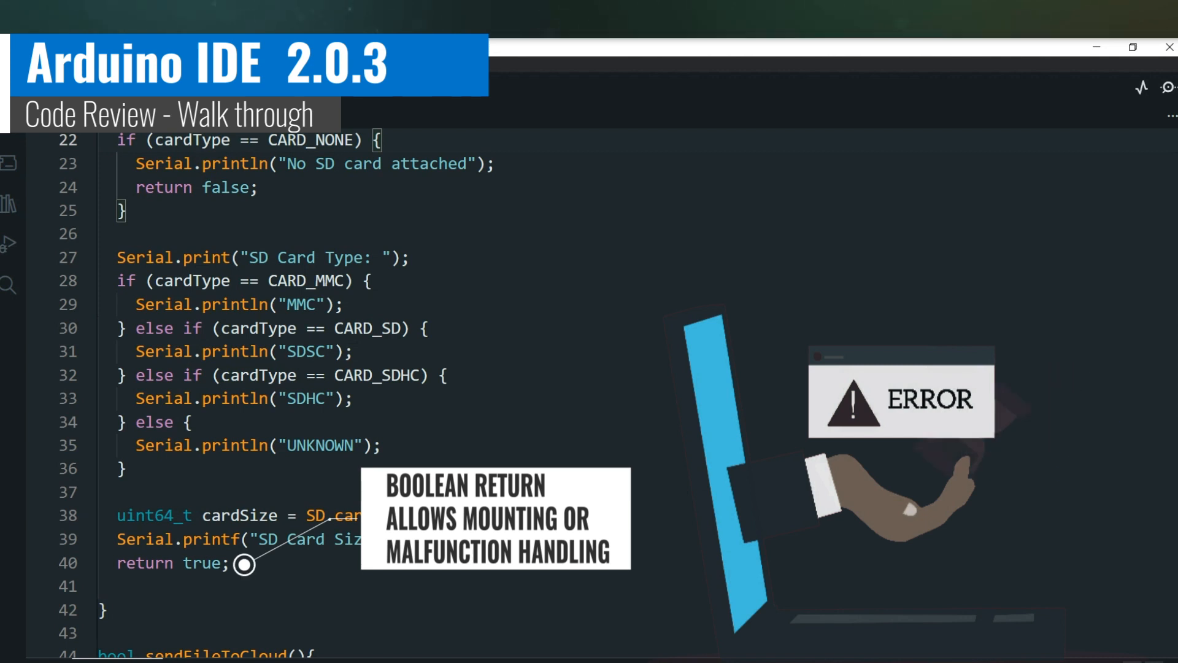
Scroll the Serial Monitor to view the SDHC 244016MB card report and per-second millis values
scroll("down", 3)
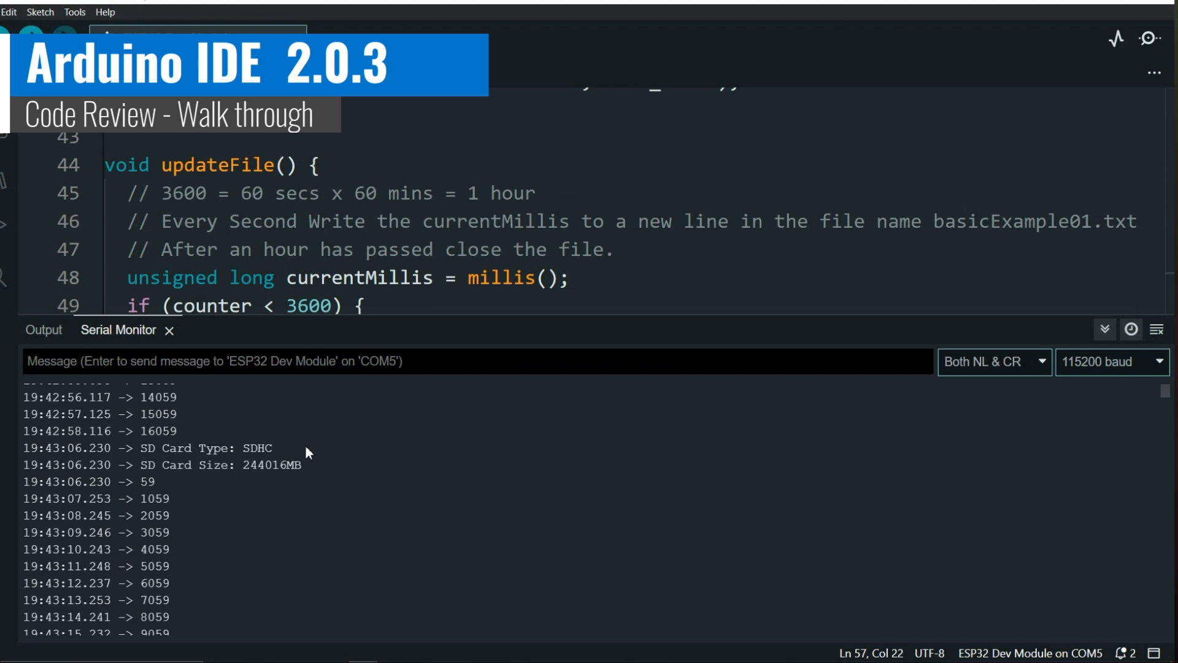
mouse_move(504, 480)
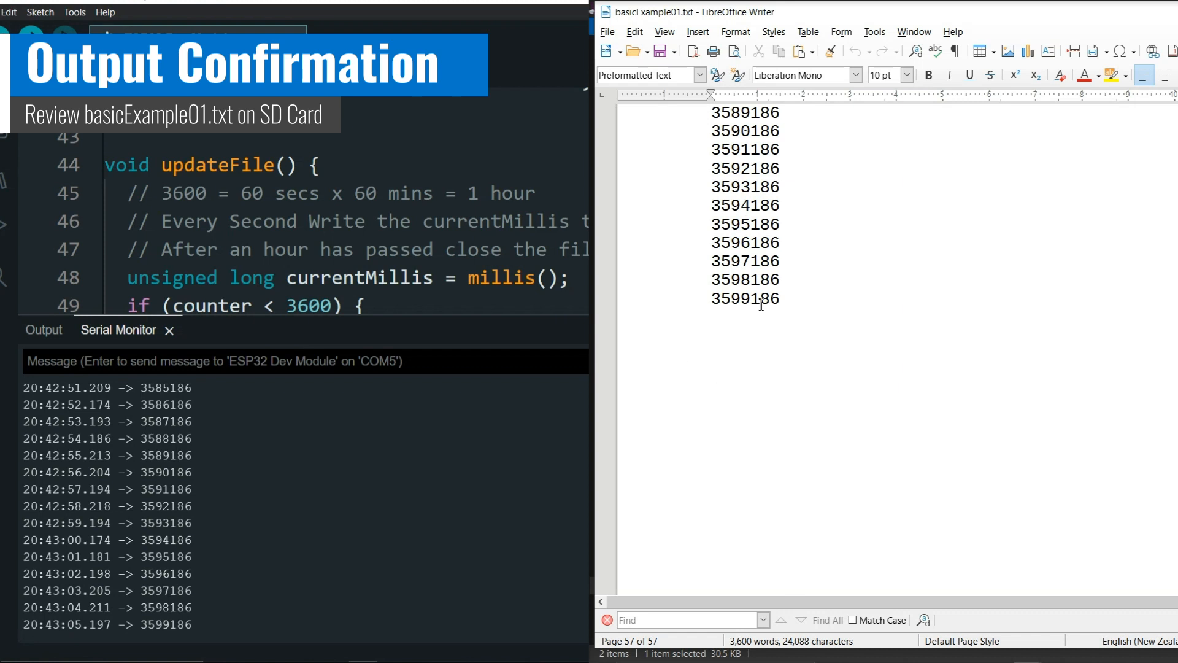
Select the final logged value 3599186 in basicExample01.txt to compare with the serial output
double_click(744, 298)
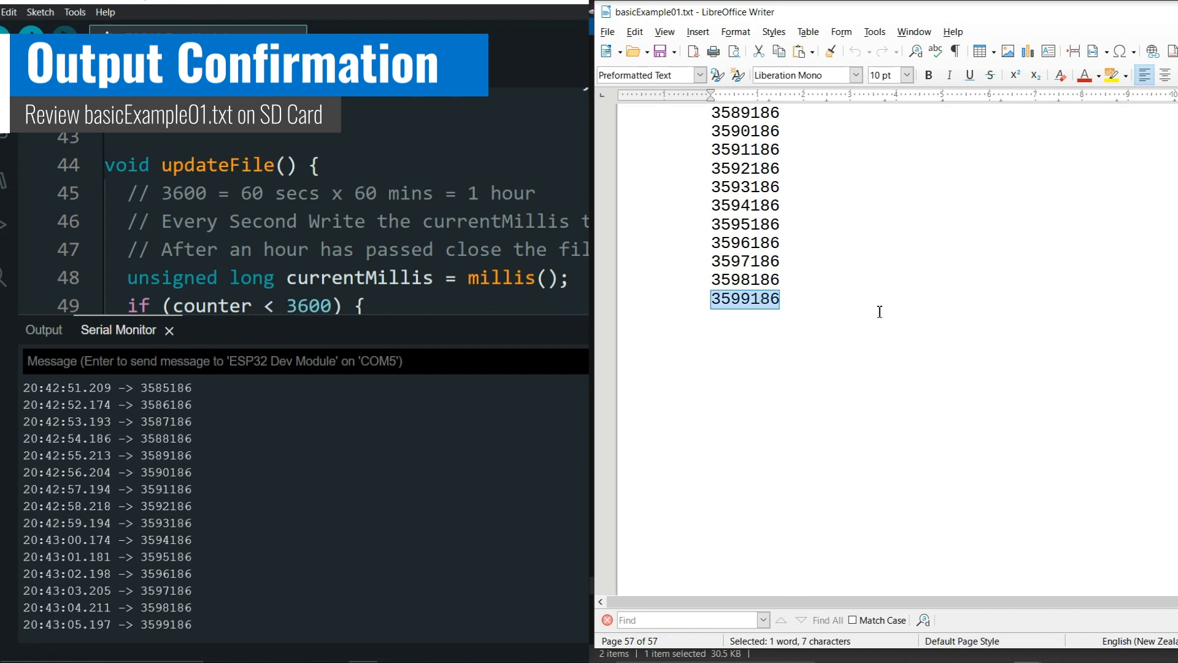